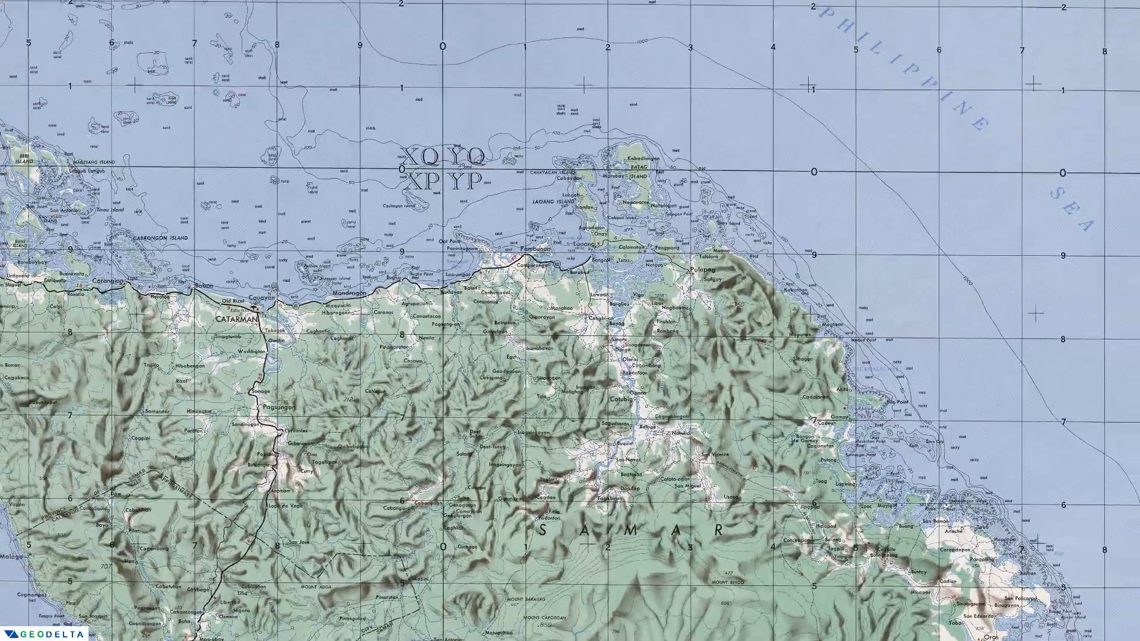
Scroll through the University of Texas Libraries Topographic Maps collection page
scroll("down", 3)
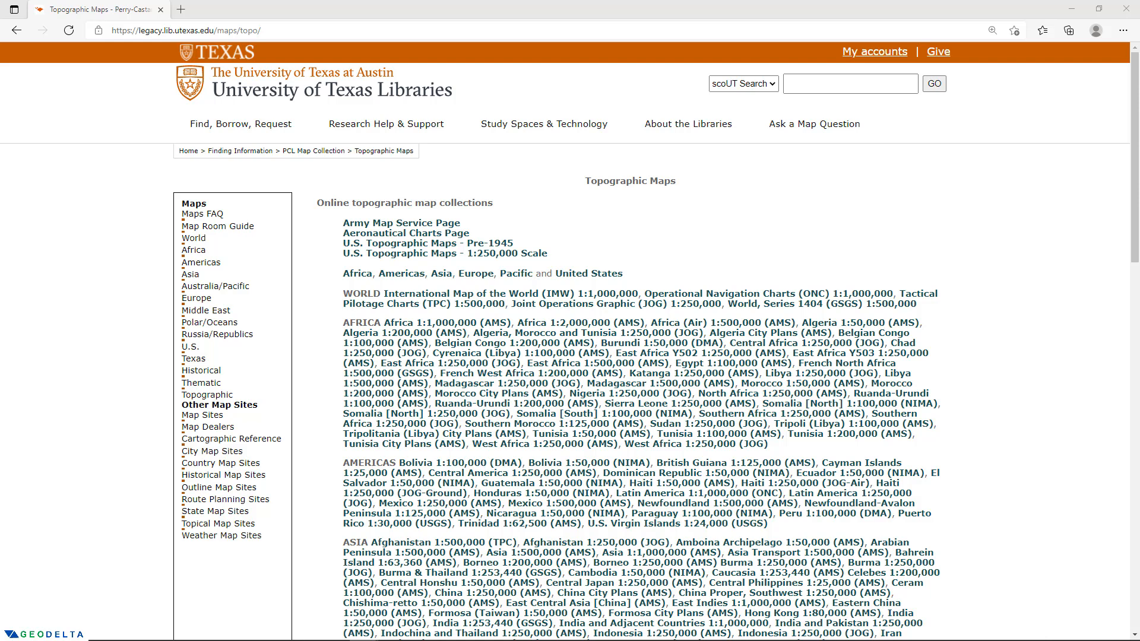
mouse_move(101, 263)
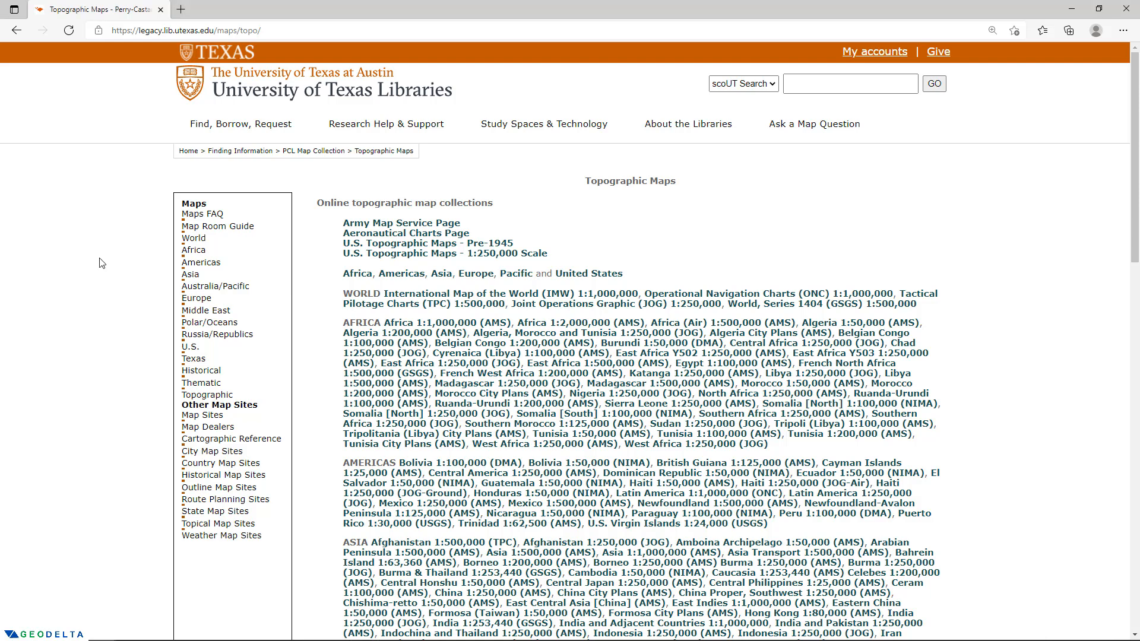
mouse_move(70, 260)
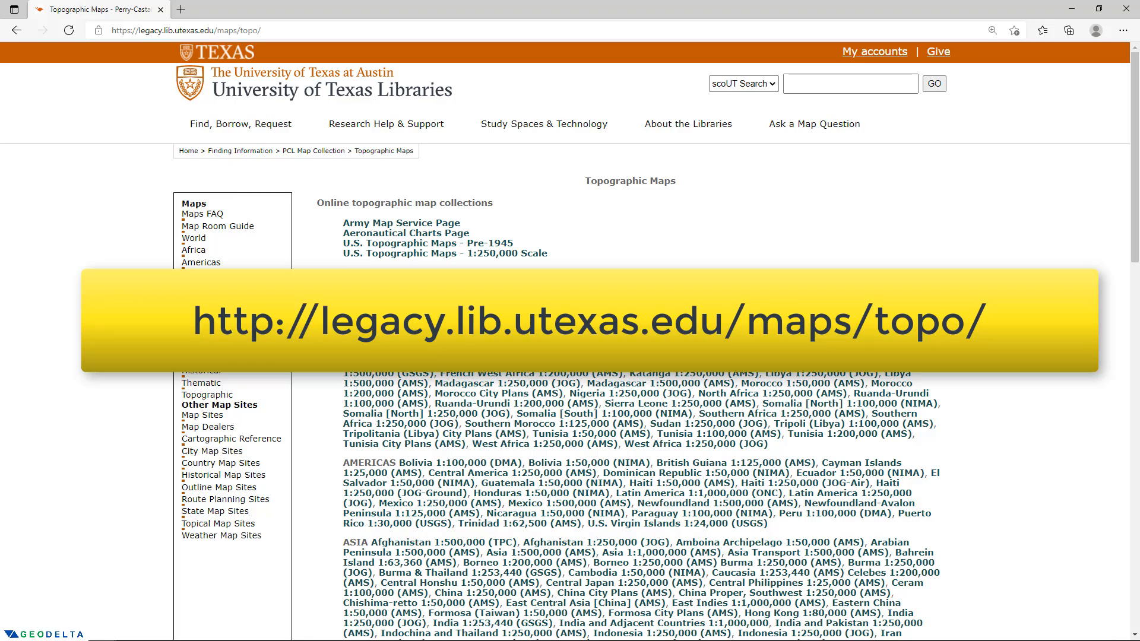
Download the 'World - Google Earth Map Index' KMZ from Topographic Map Indexes
scroll("down", 3)
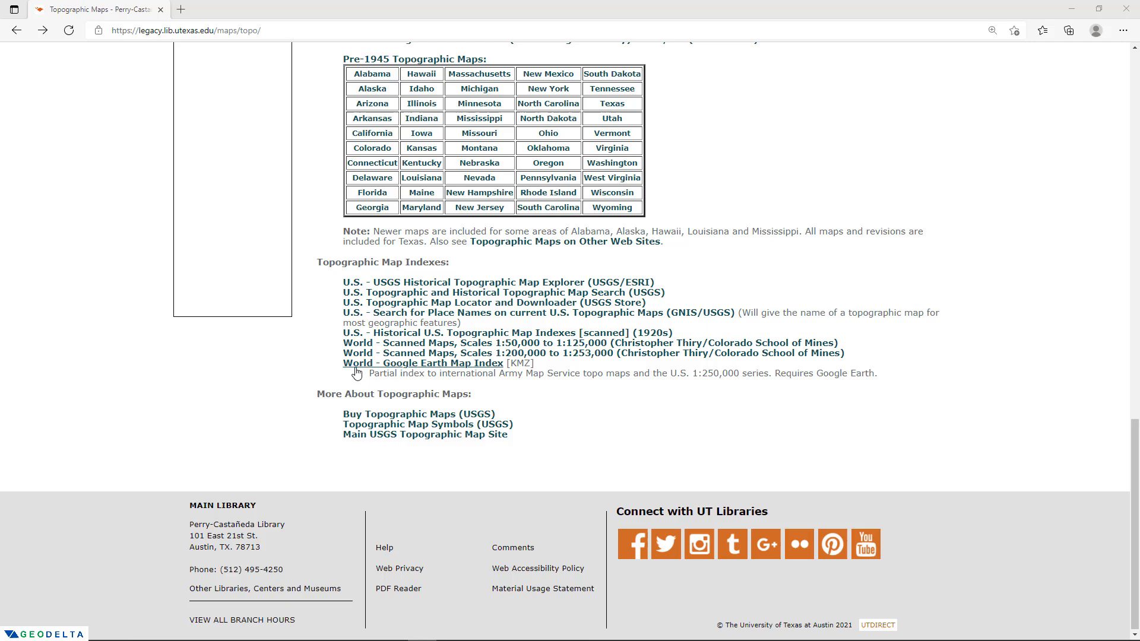
left_click(421, 363)
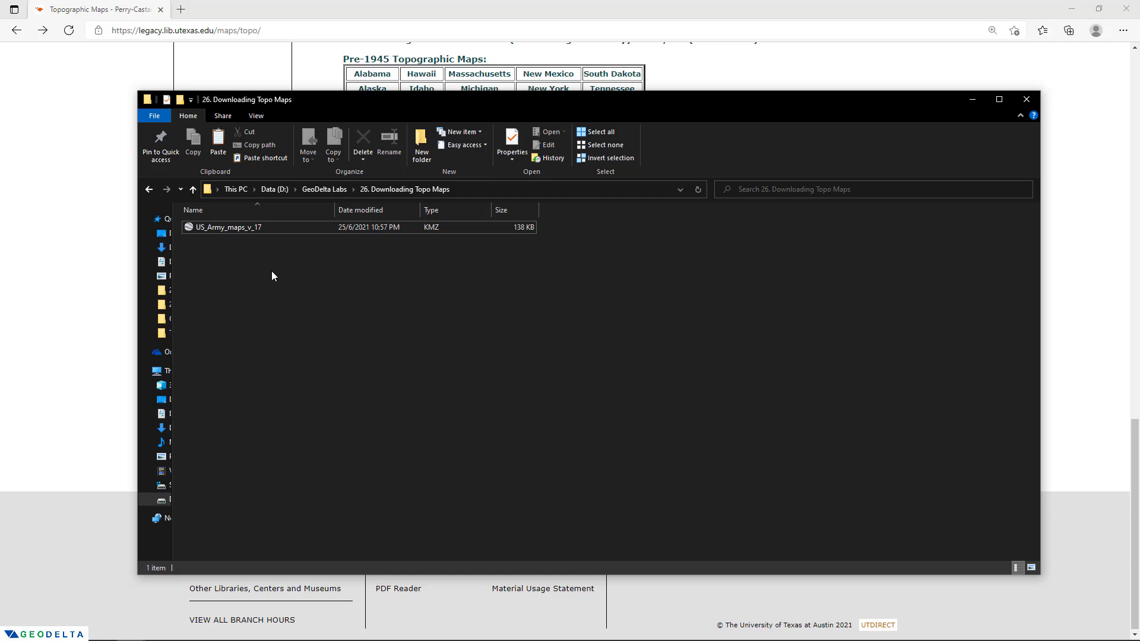
mouse_move(267, 261)
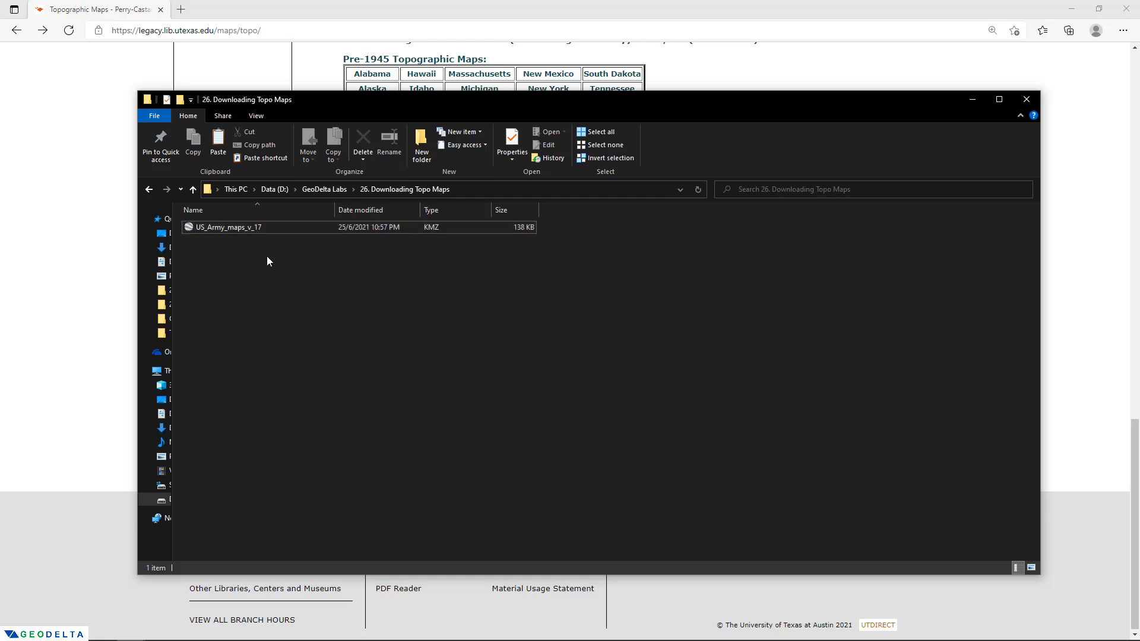
mouse_move(269, 277)
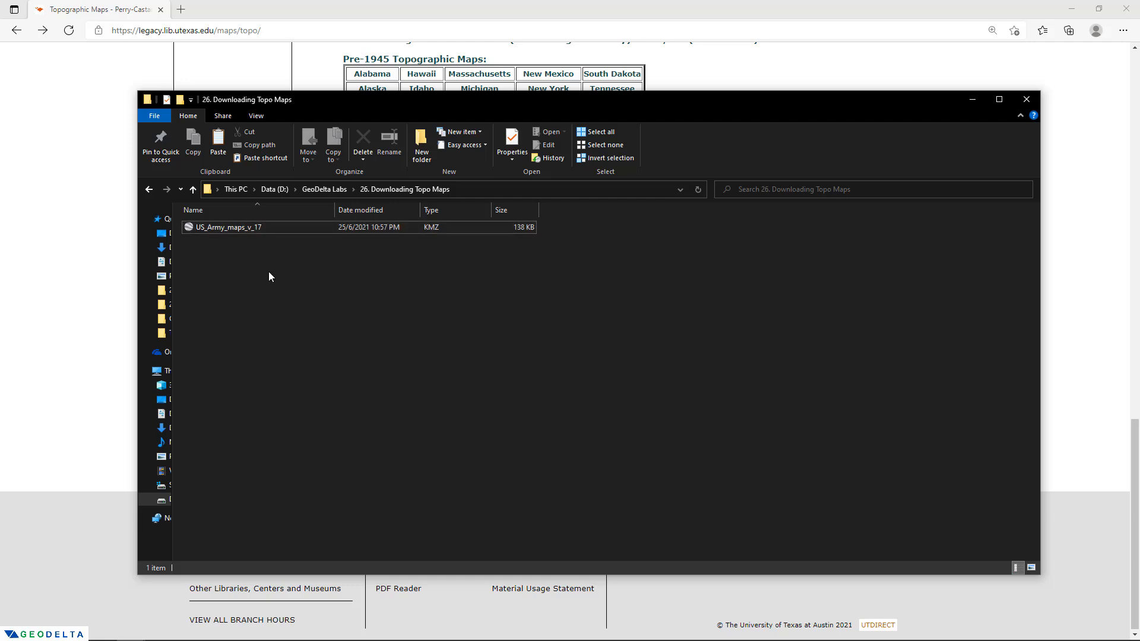
Open US_Army_maps_v_17.kmz from '26. Downloading Topo Maps' in Google Earth
double_click(228, 227)
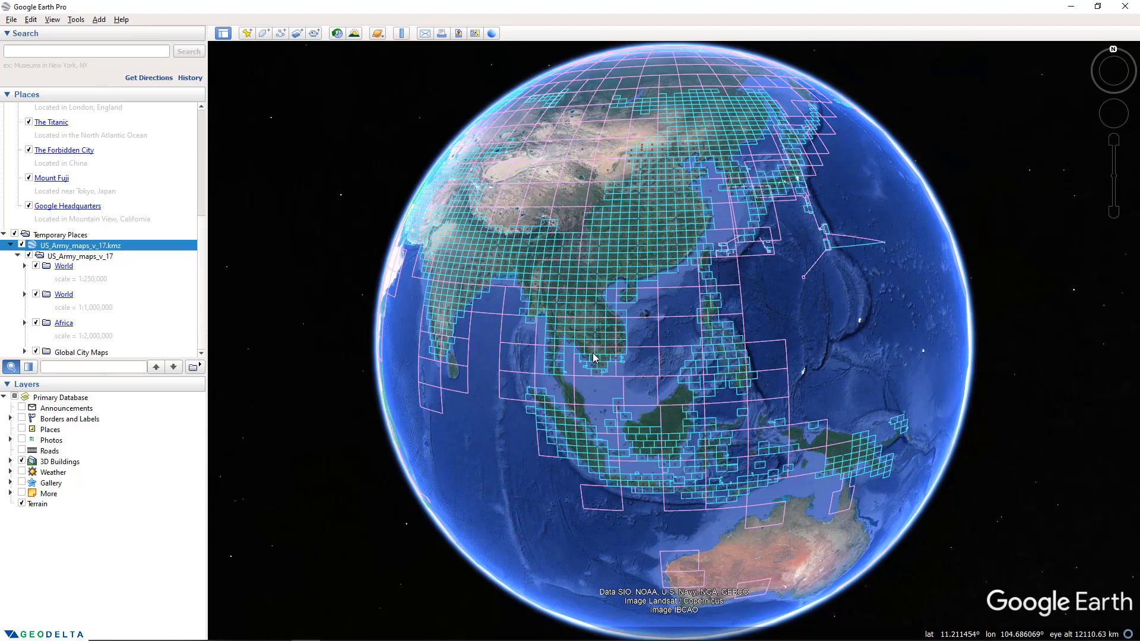
Turn off the 1:1,000,000 World and Africa sheet layers, leaving only the 1:250,000 World grid
scroll("down", 3)
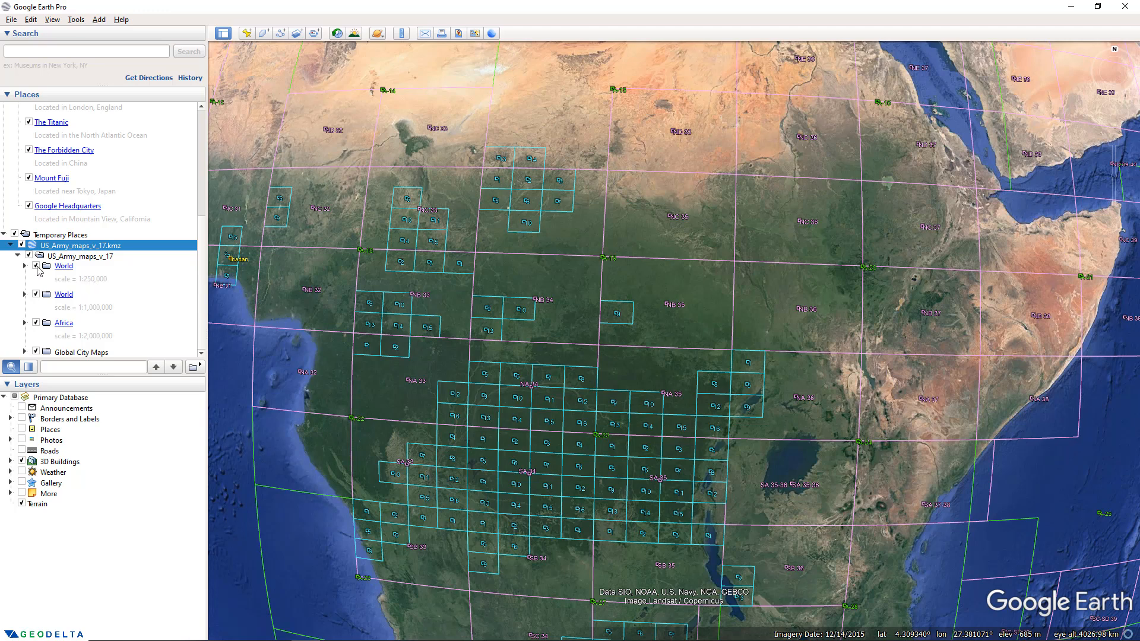
left_click(65, 266)
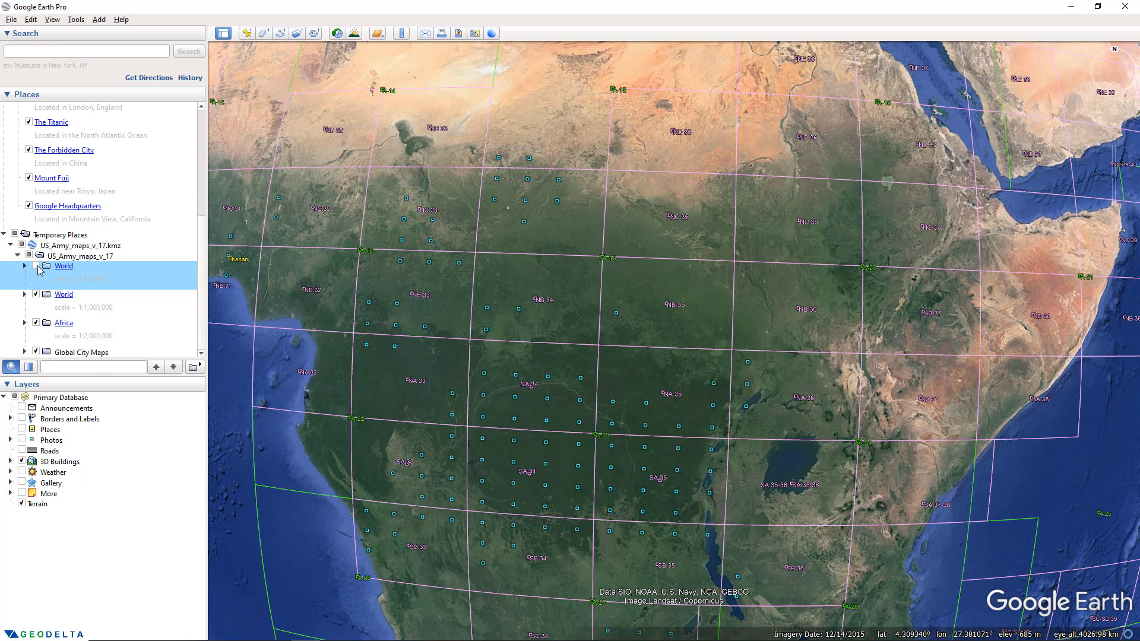
left_click(35, 294)
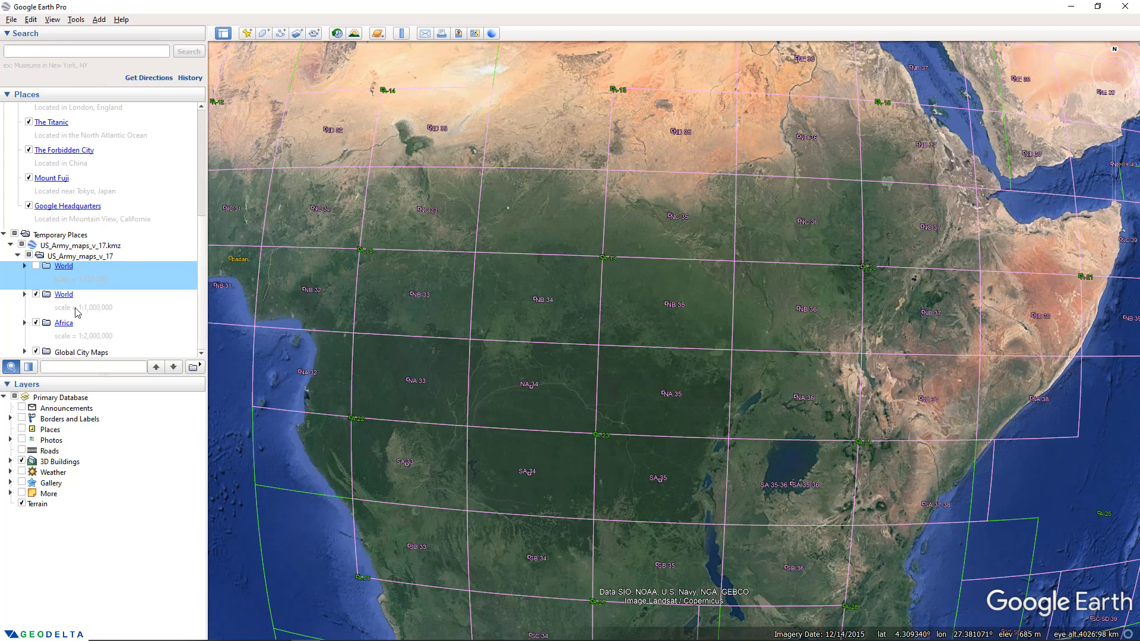
left_click(35, 295)
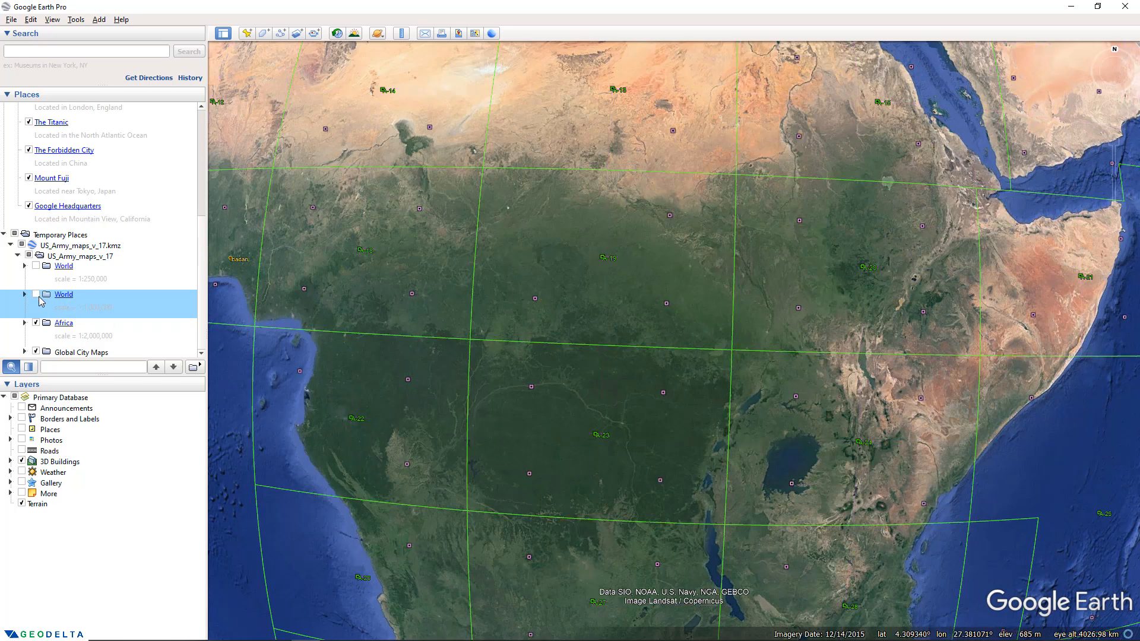
left_click(64, 322)
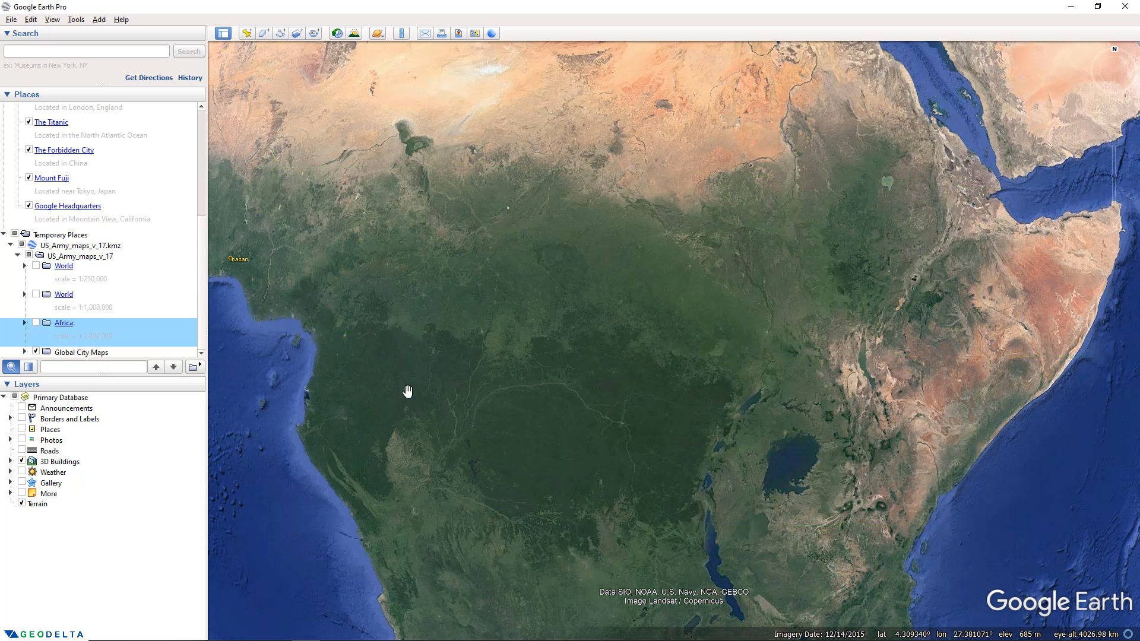
left_click(36, 323)
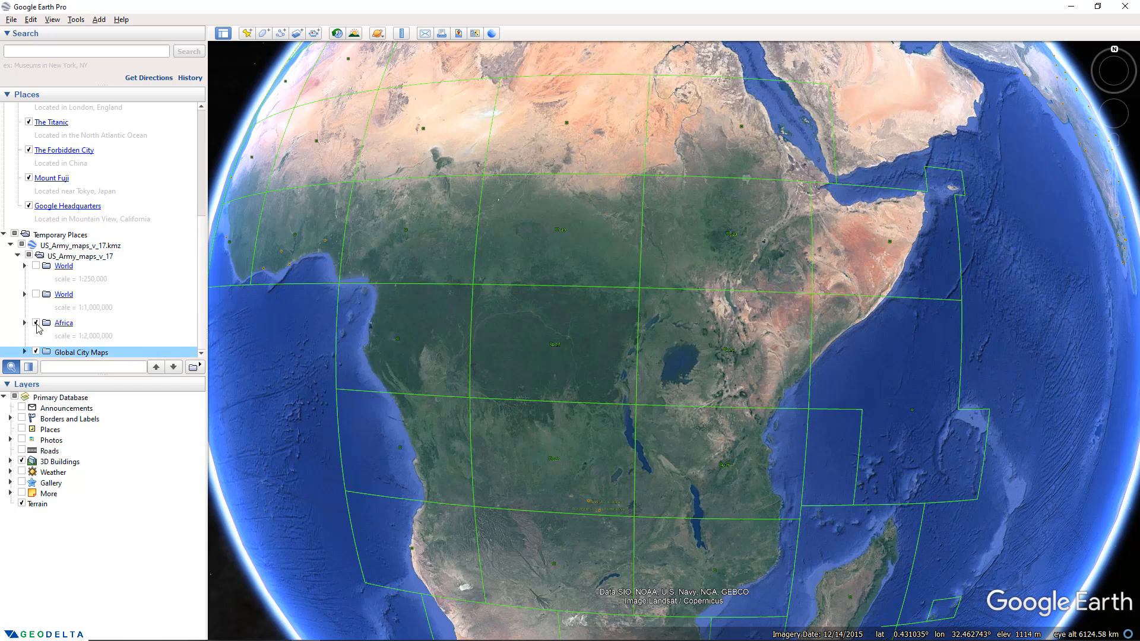
left_click(37, 323)
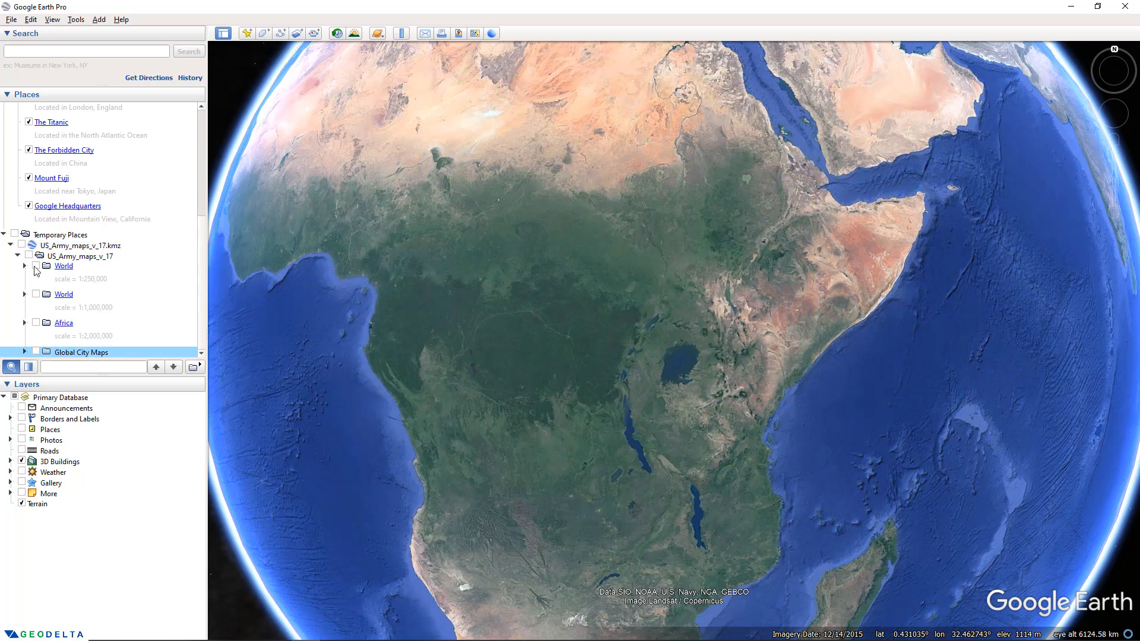
left_click(37, 266)
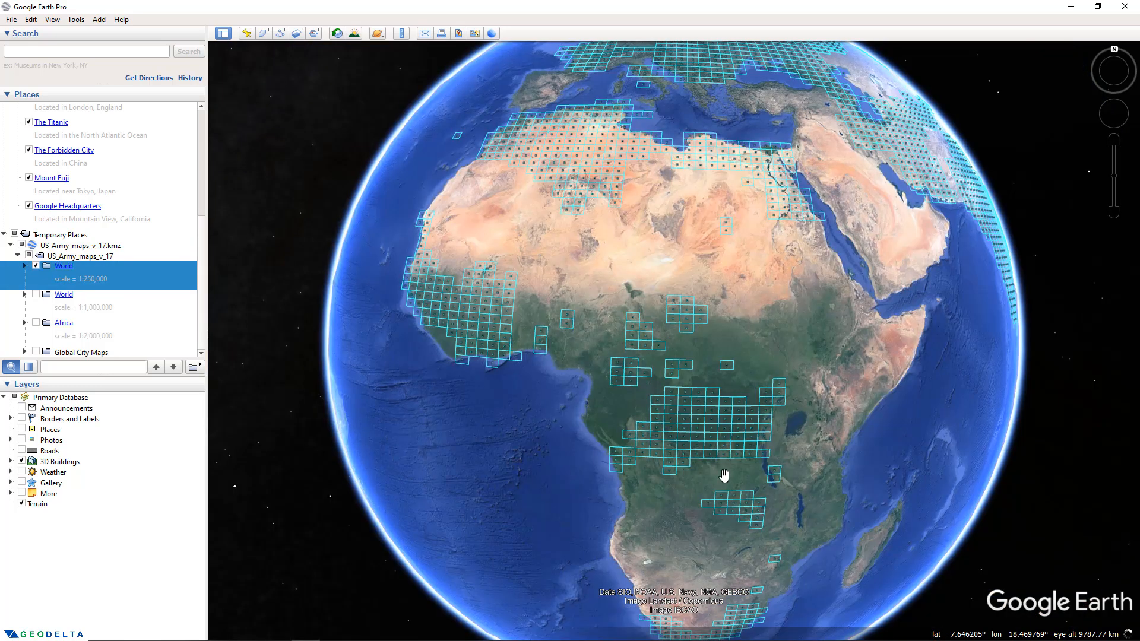
Rotate the globe to Mindanao and open the NB 51-4 Davao City sheet's info balloon
left_click_drag(724, 476, 786, 397)
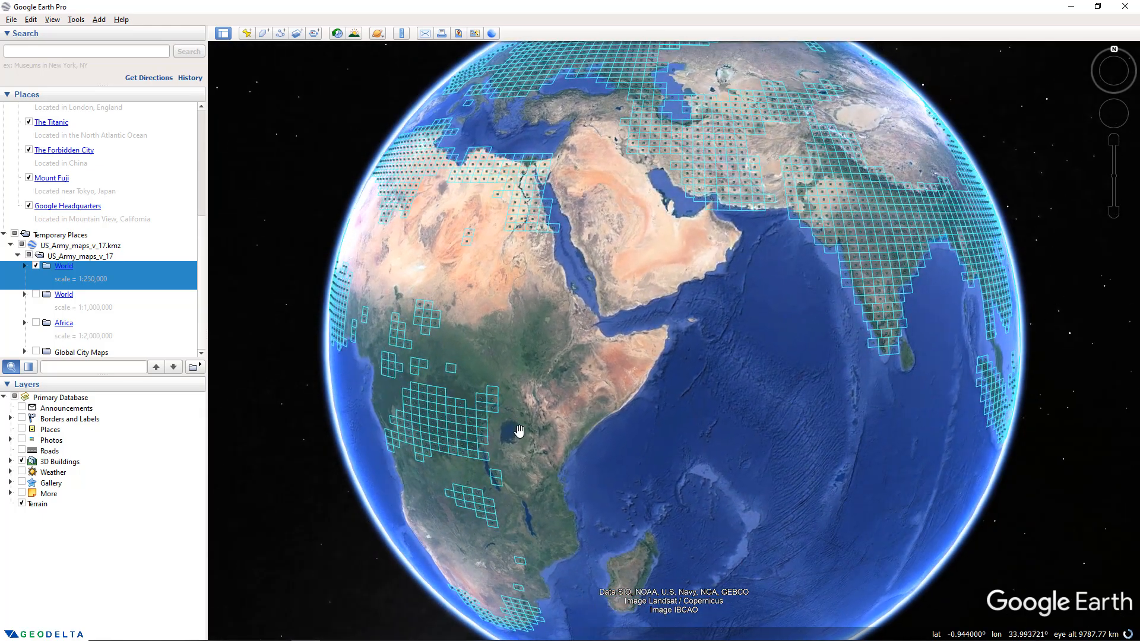
left_click_drag(518, 430, 604, 444)
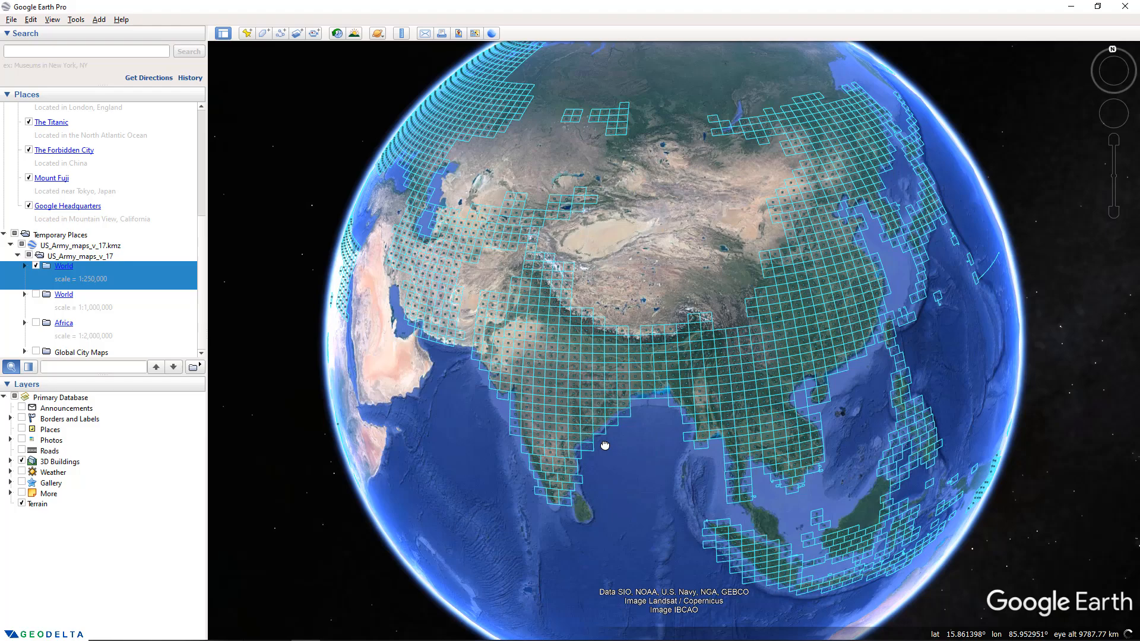
left_click_drag(606, 446, 819, 343)
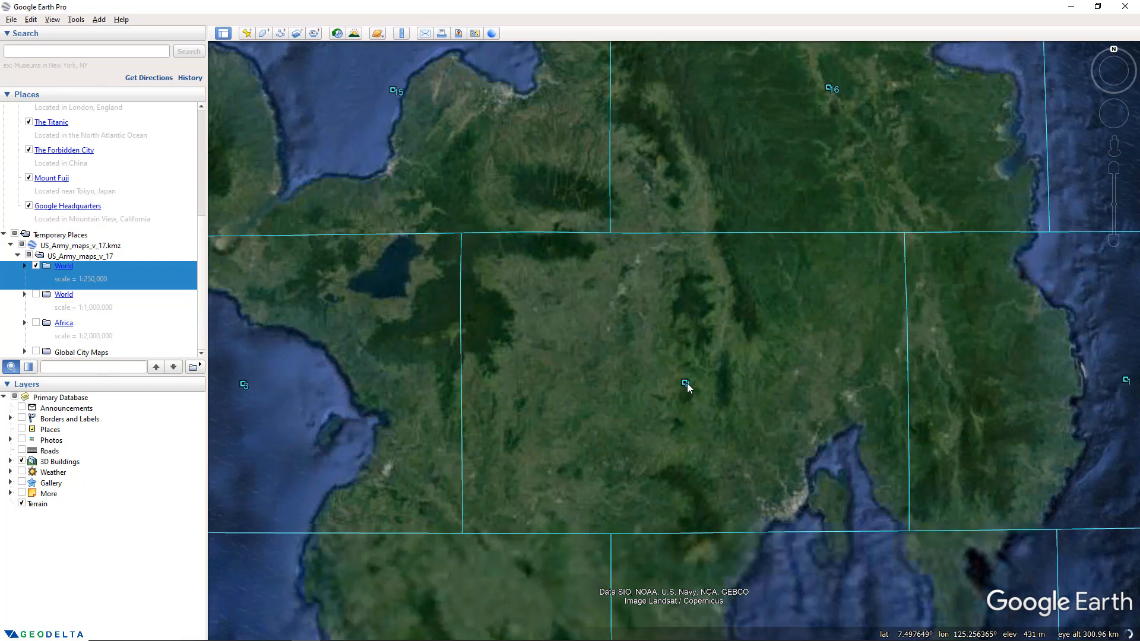
left_click(683, 384)
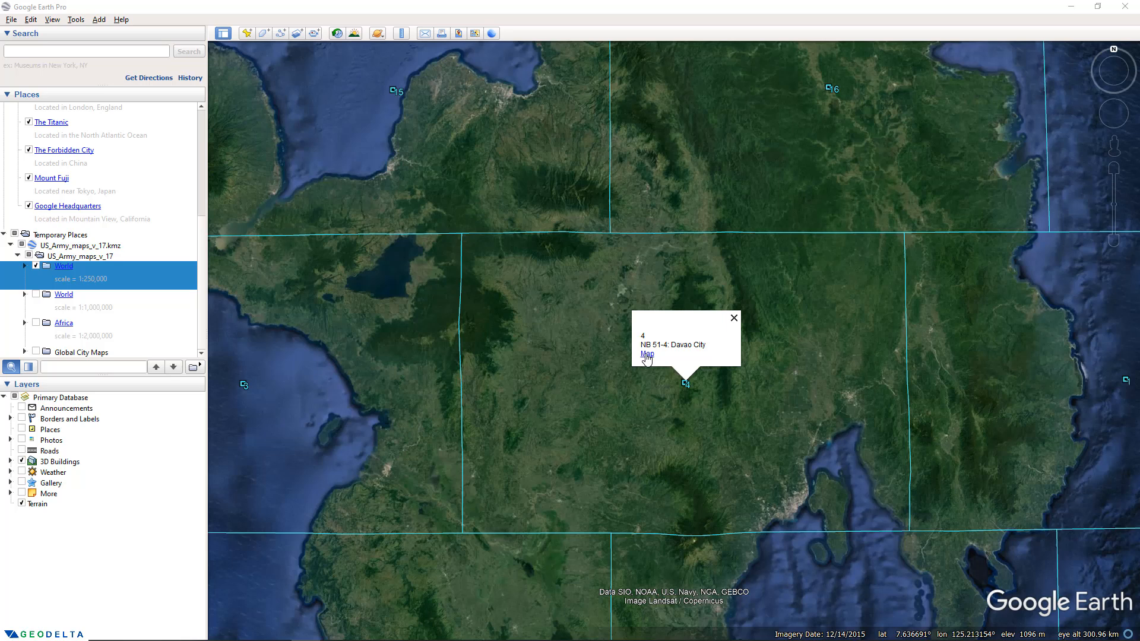
mouse_move(645, 362)
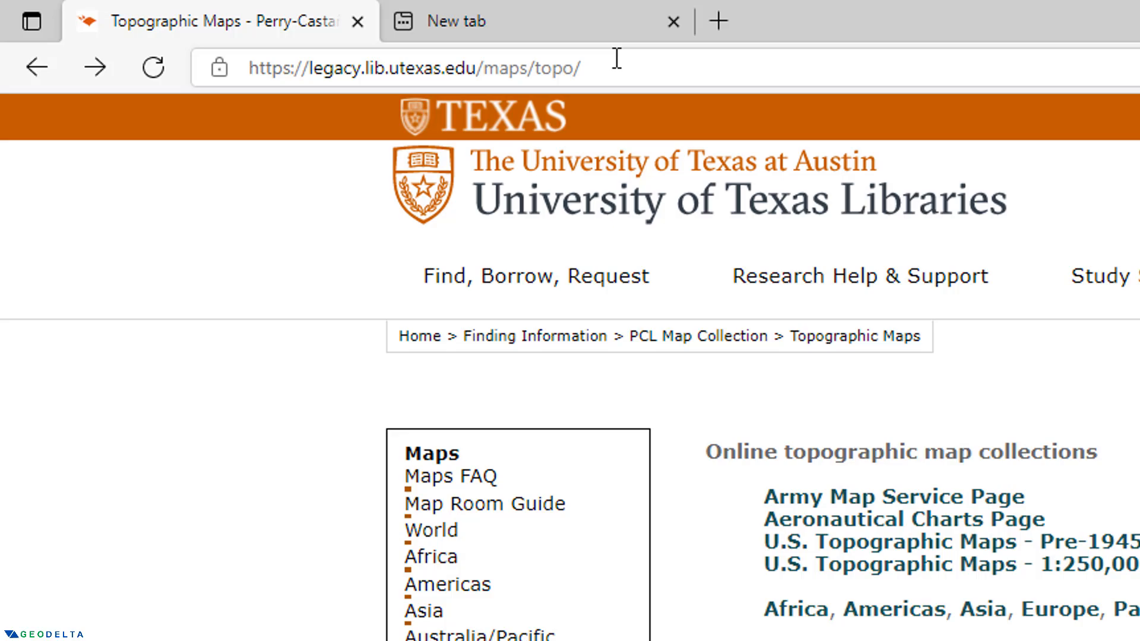
Load the NB 51-4 Davao City sheet image and zoom in to read its detail
type("http://www.lib.utexas.edu/maps/ams/philippines/txu-oclc-6539351-nb51-4-450.jpg")
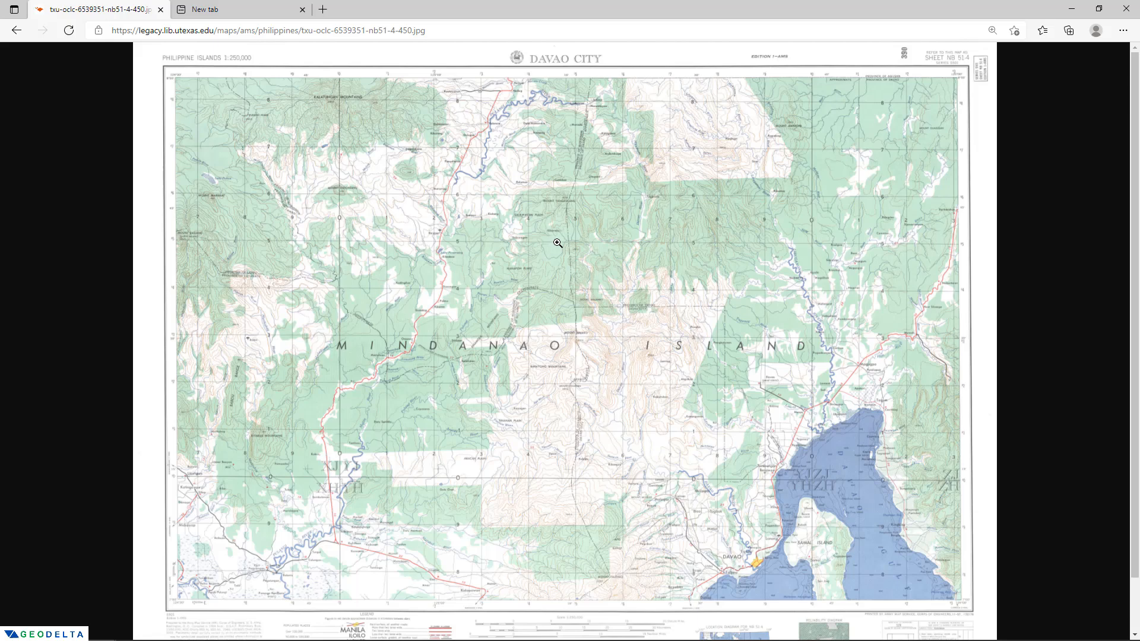
mouse_move(499, 256)
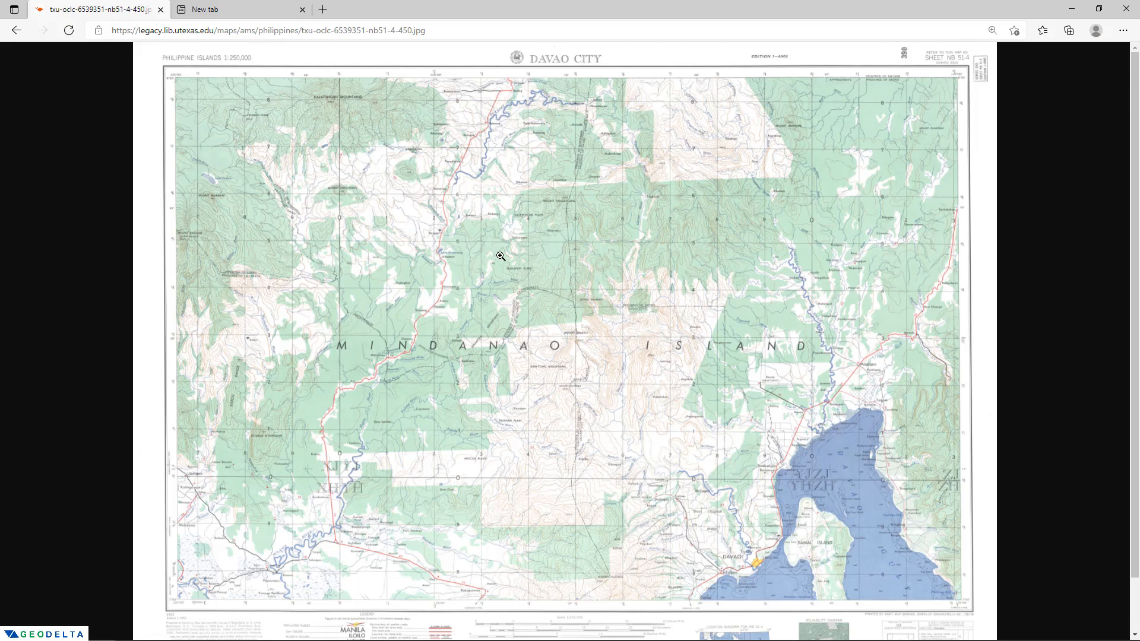
mouse_move(464, 256)
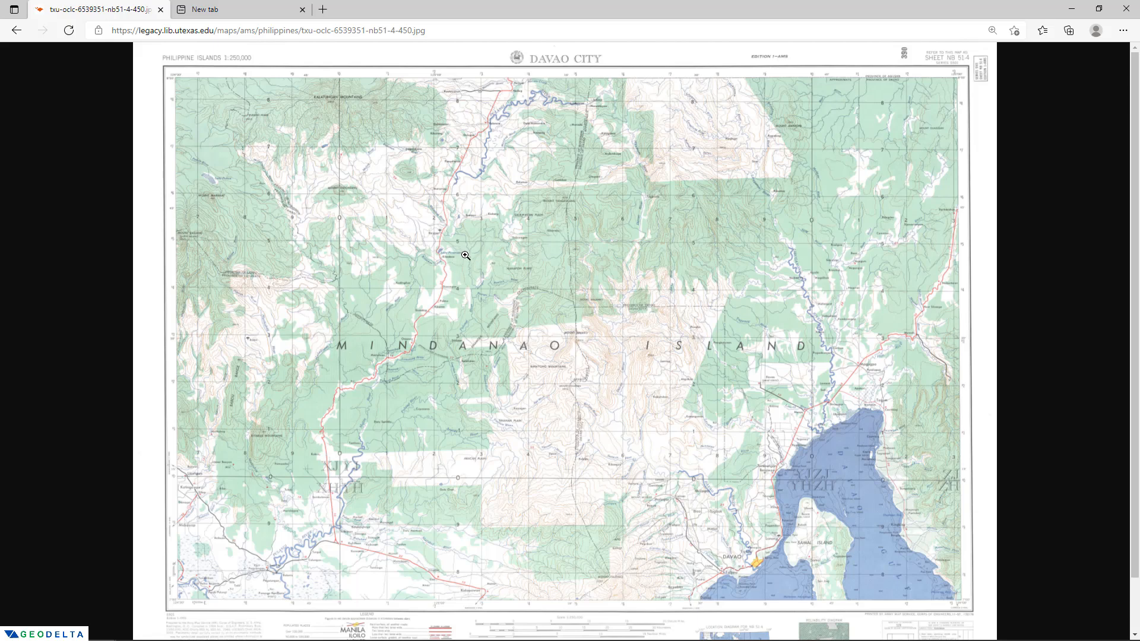
left_click(464, 255)
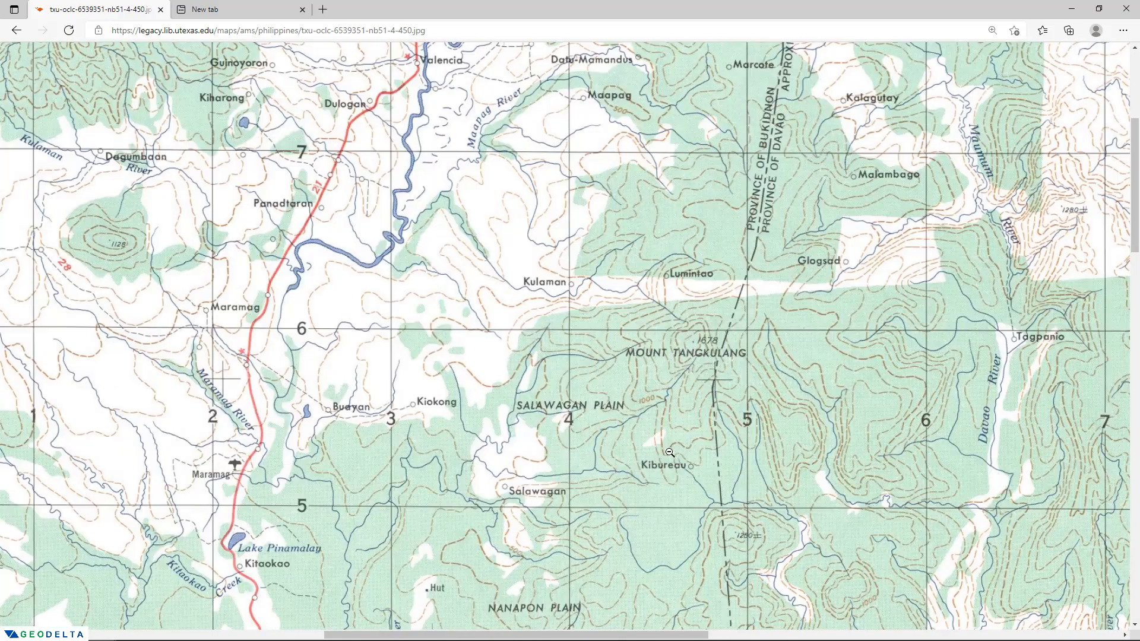
mouse_move(433, 239)
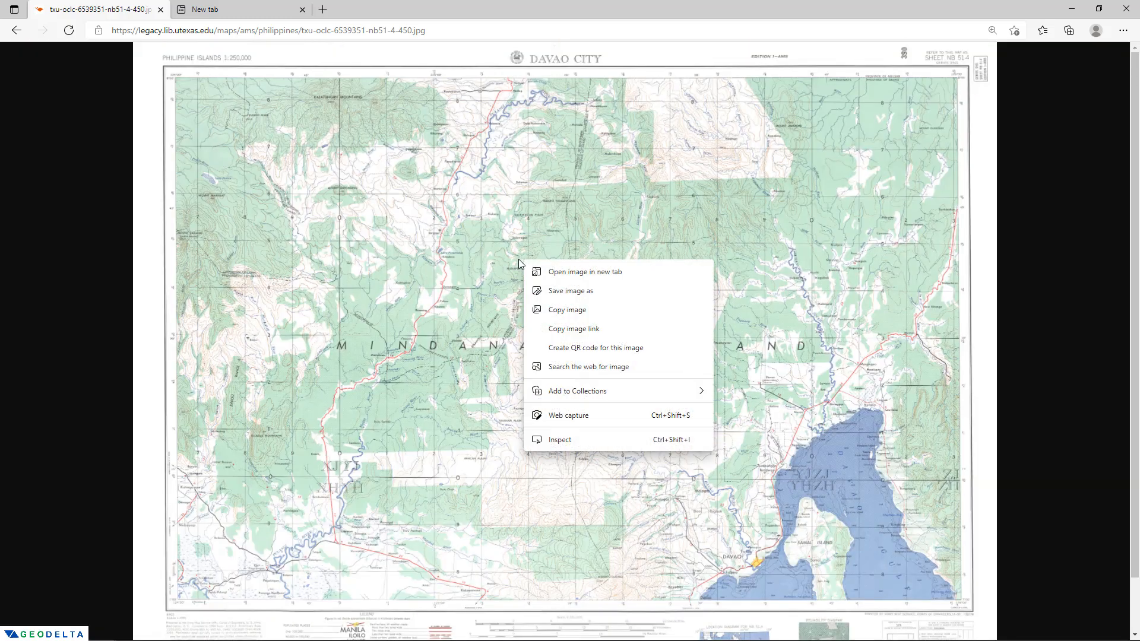
mouse_move(634, 348)
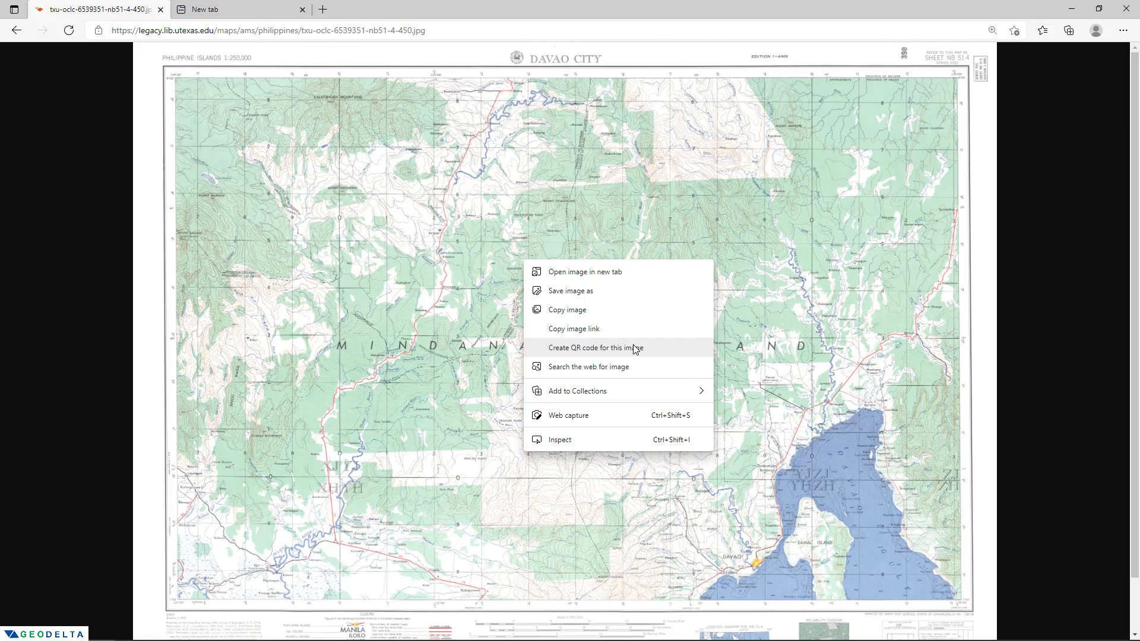
mouse_move(571, 290)
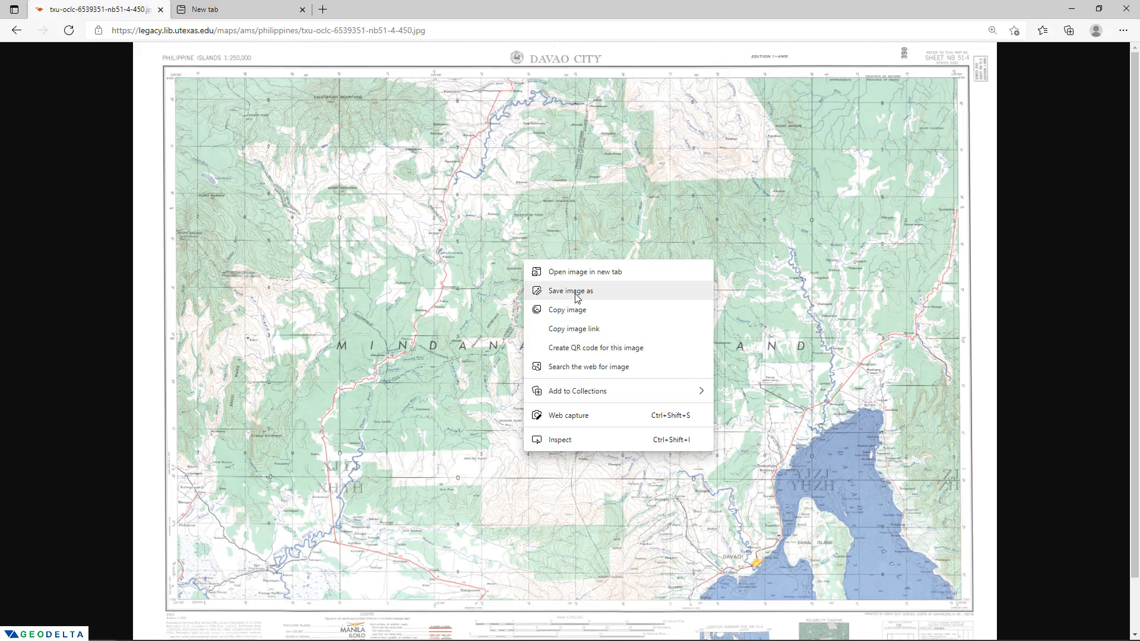
Save the map image as 'Davao City' JPEG in the Downloading Topo Maps folder
left_click(570, 290)
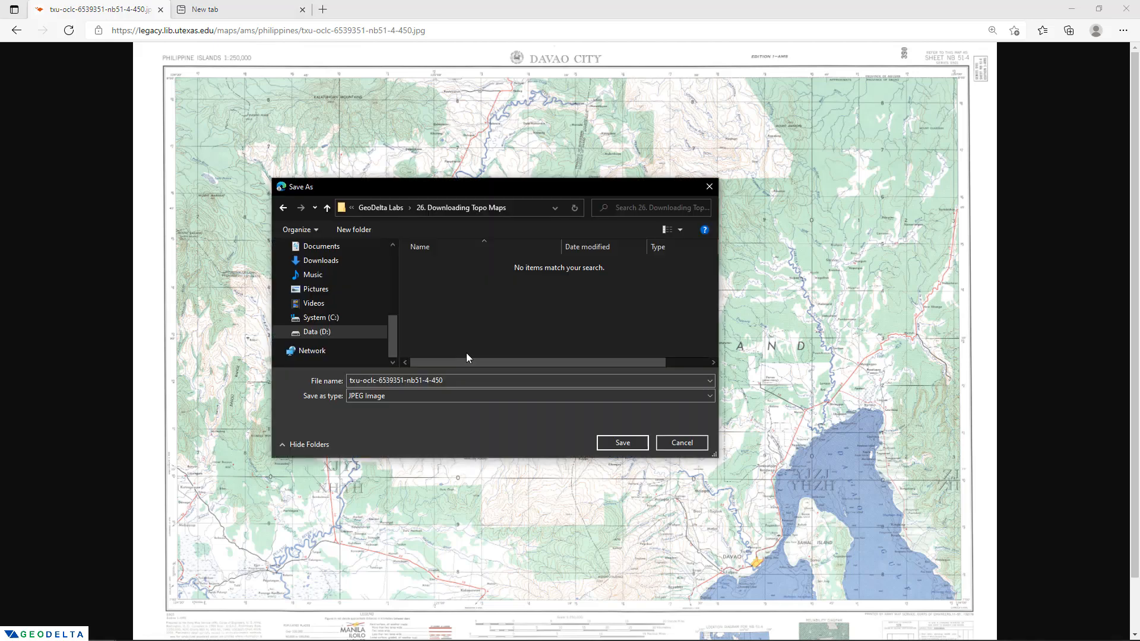
left_click(437, 380)
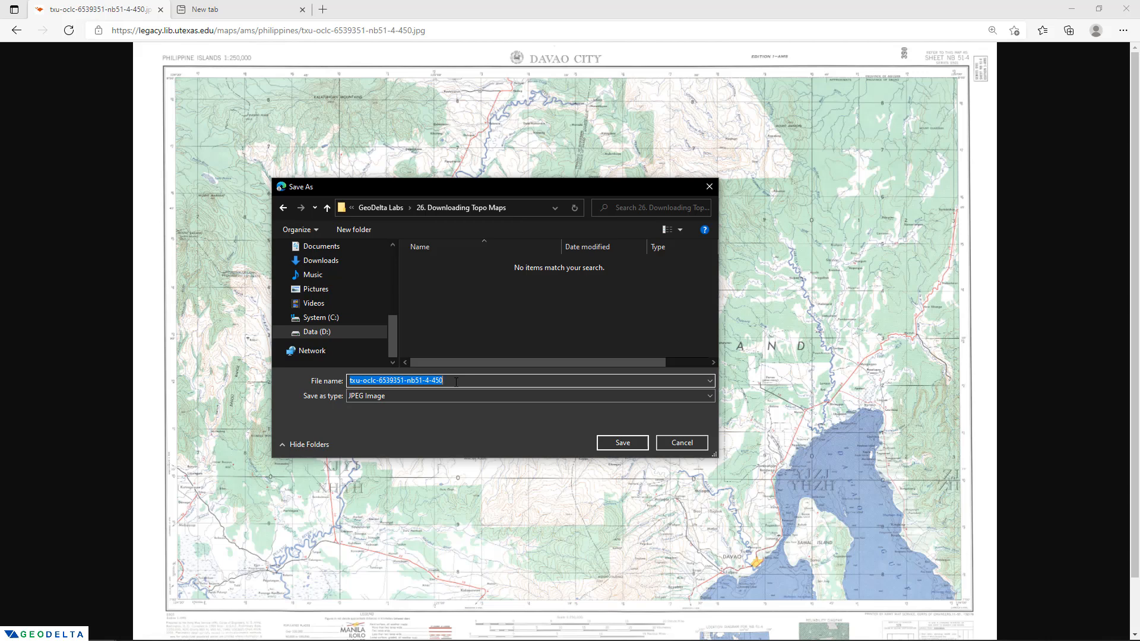
type("Davao Ci")
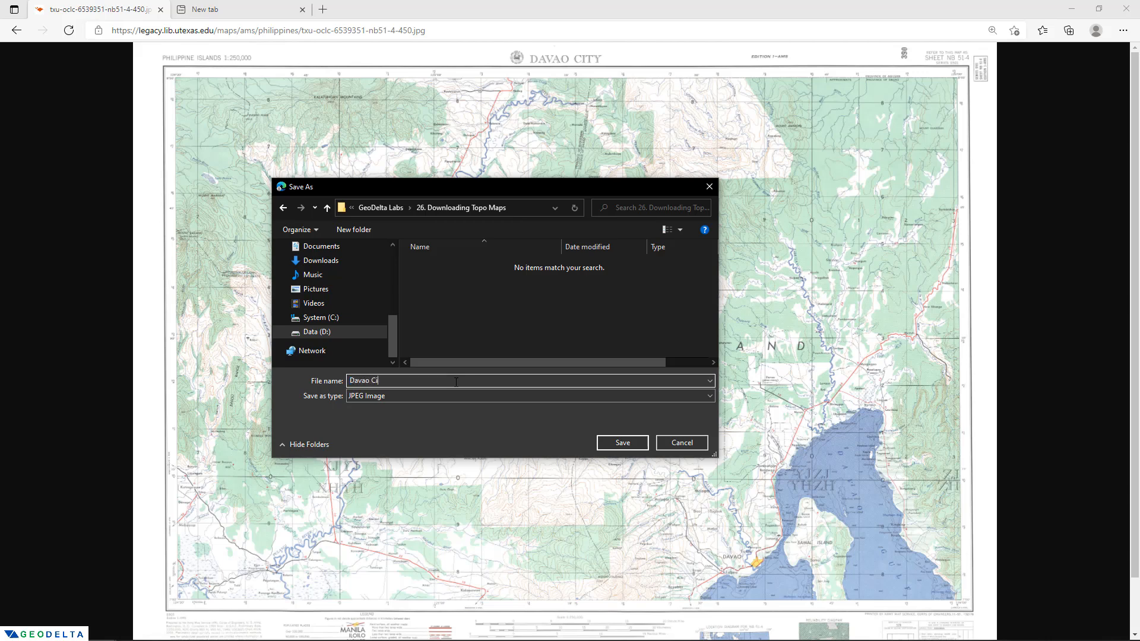
type("ty")
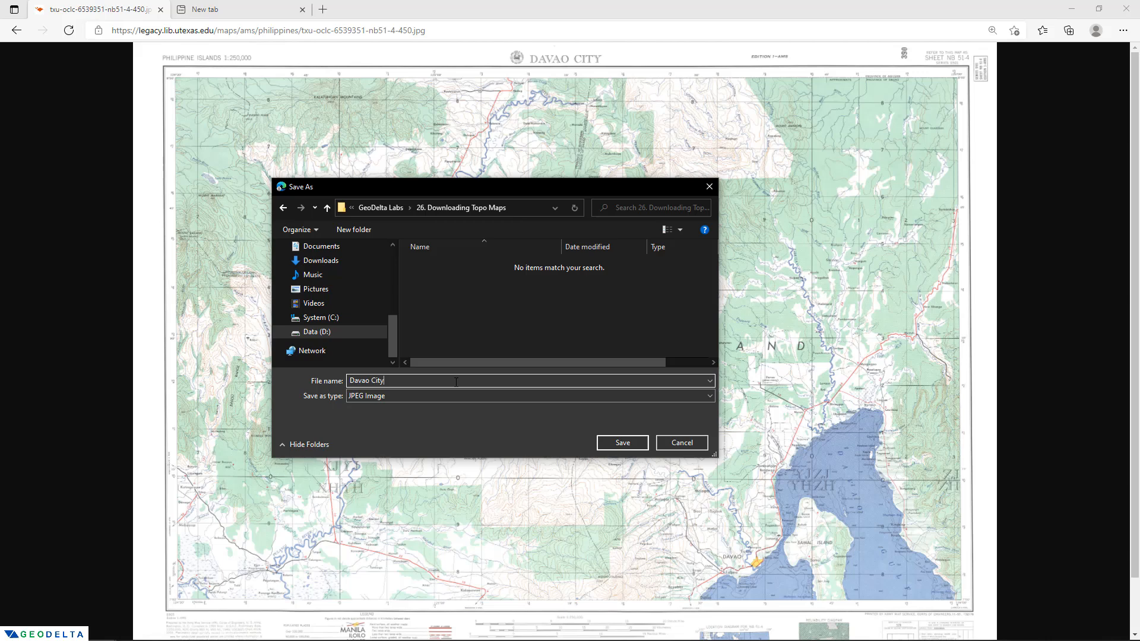
left_click(621, 442)
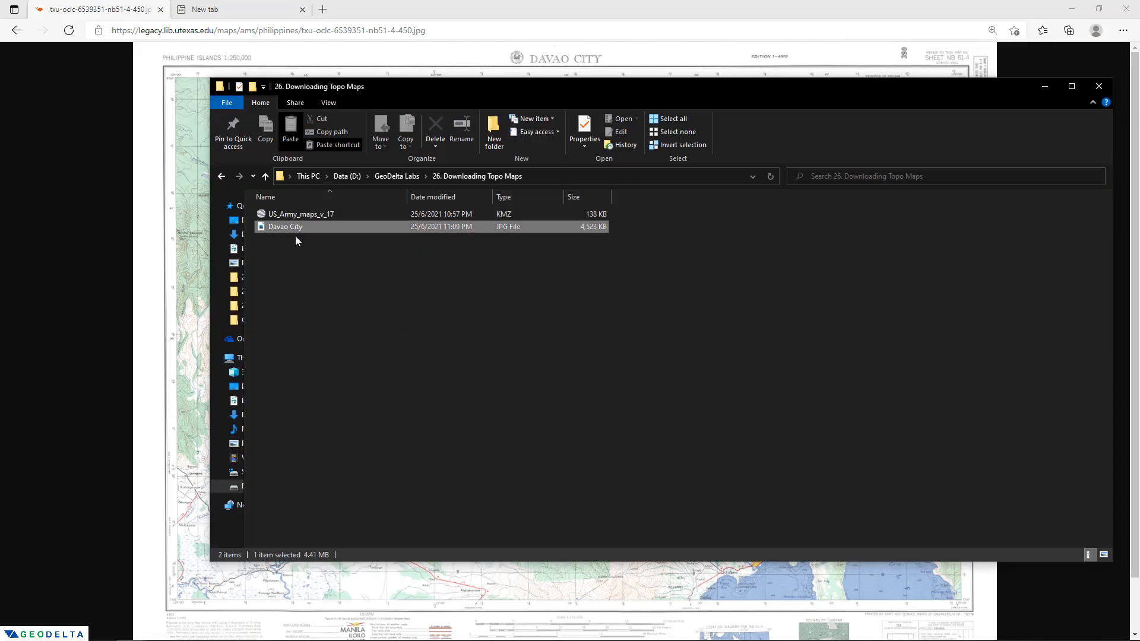
Open the saved Davao City JPG in Photos and zoom in to verify it
left_click(285, 226)
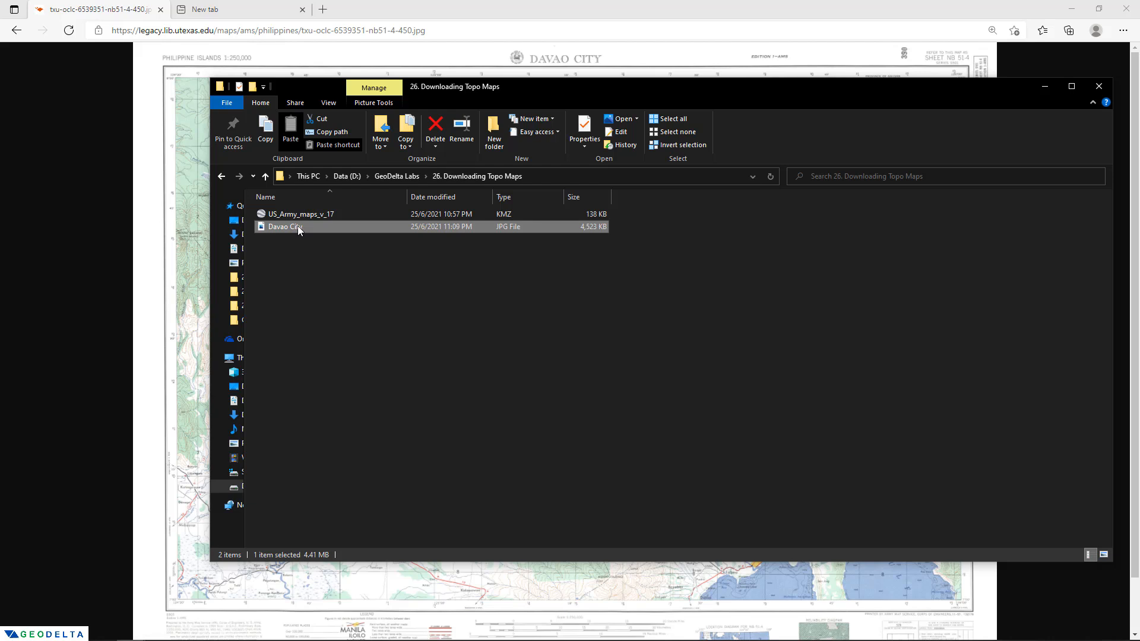
double_click(284, 226)
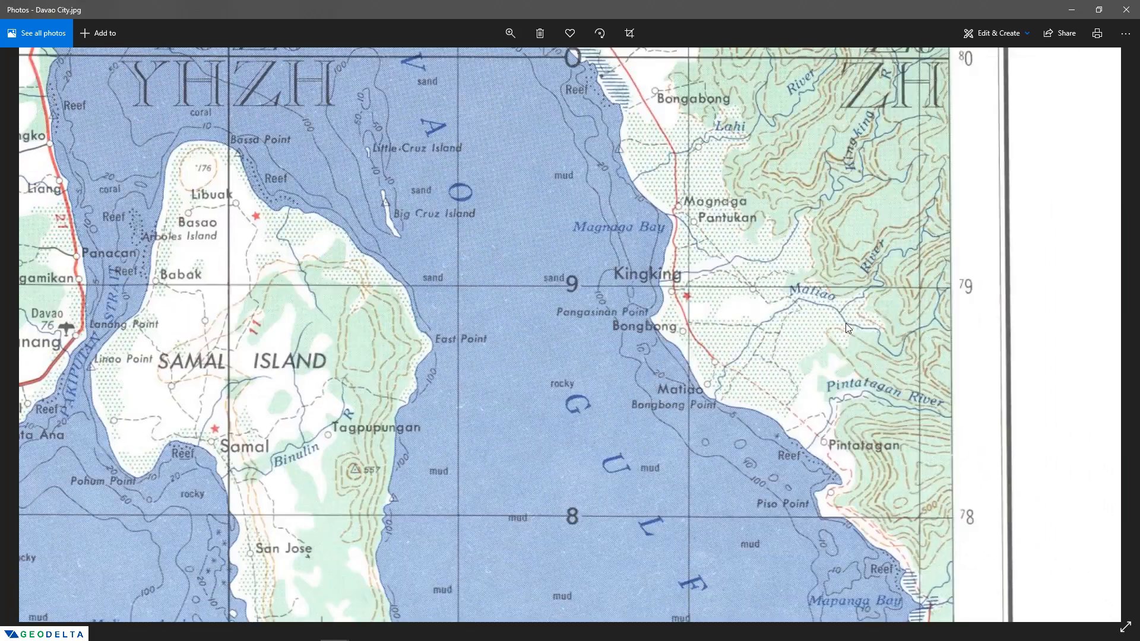
scroll("down", 3)
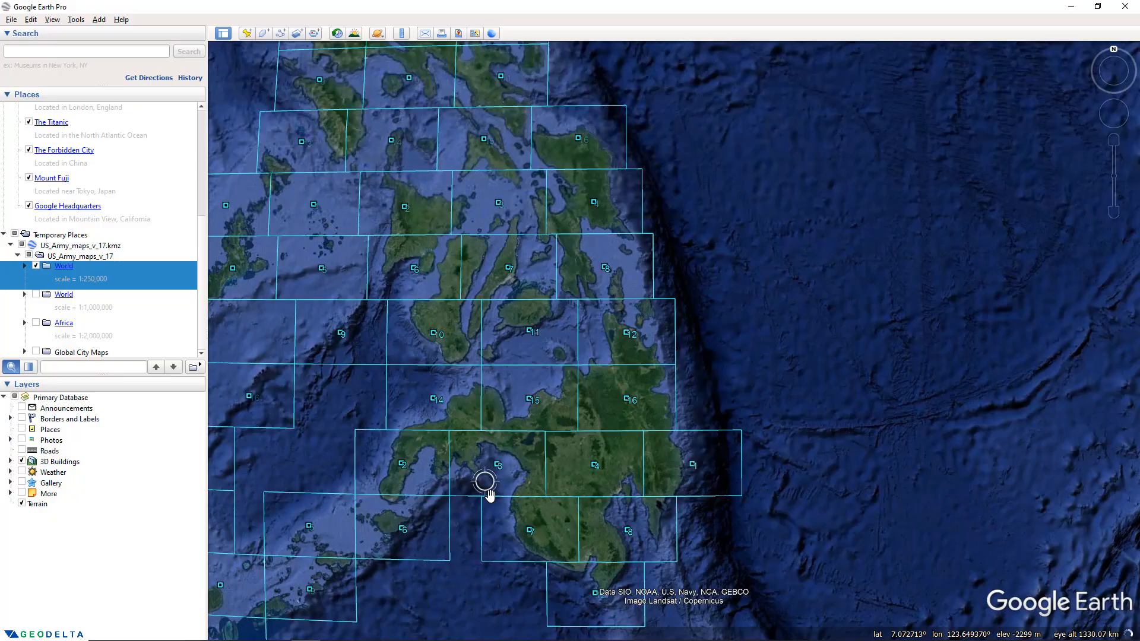
Pan to the US east coast and copy the NJ 18-2 Wilmington sheet's 1946 Relief link
scroll("down", 3)
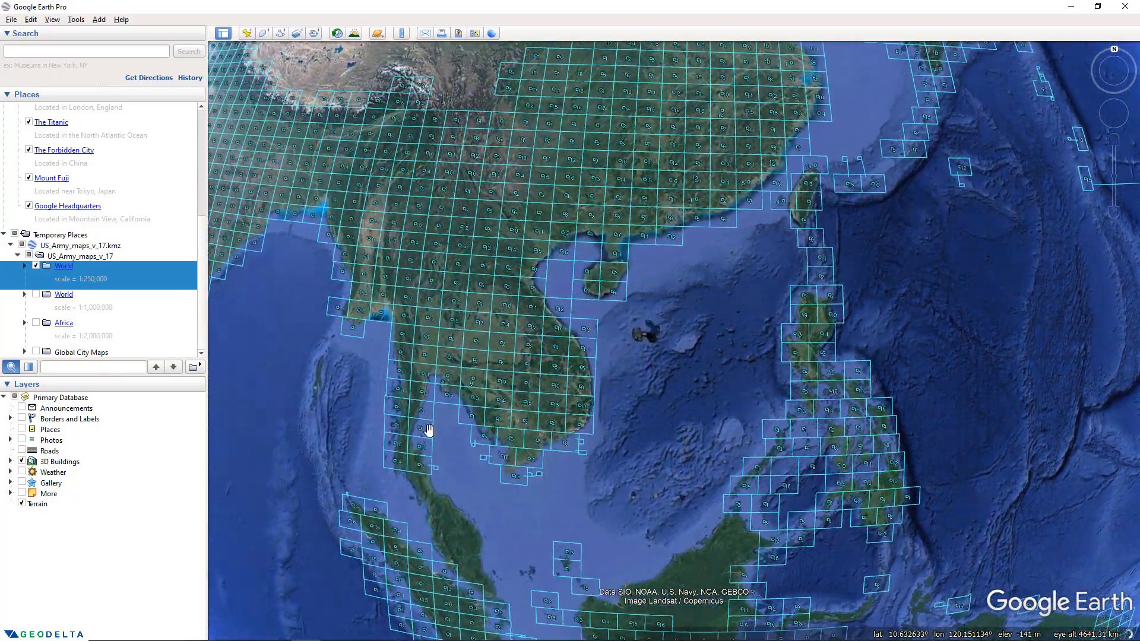
left_click_drag(429, 428, 729, 514)
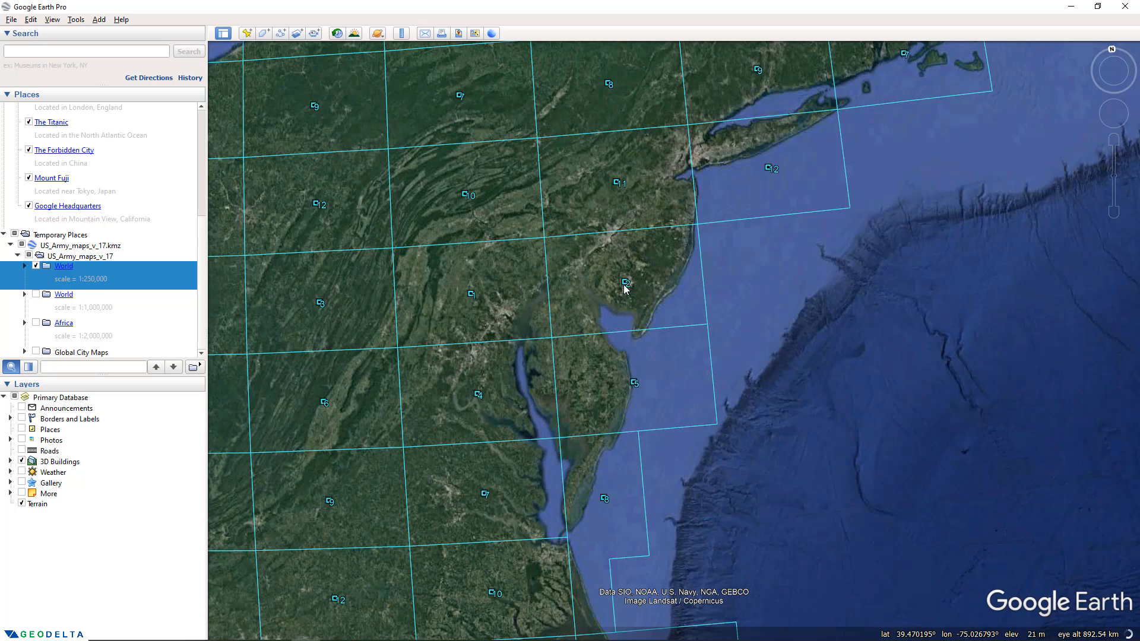
left_click(625, 282)
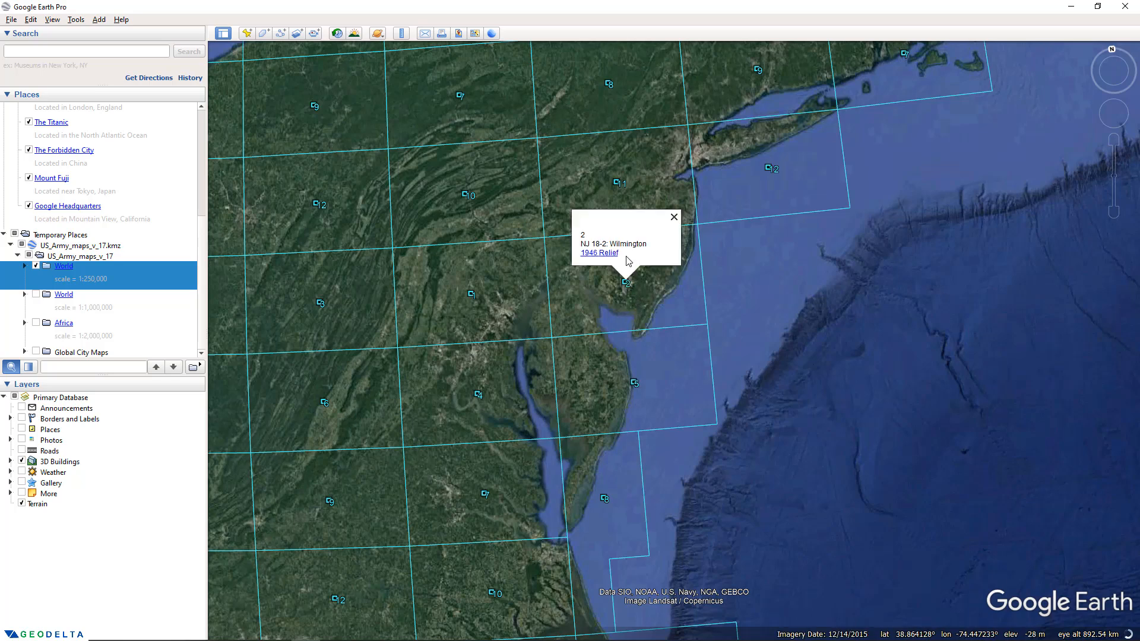
right_click(599, 252)
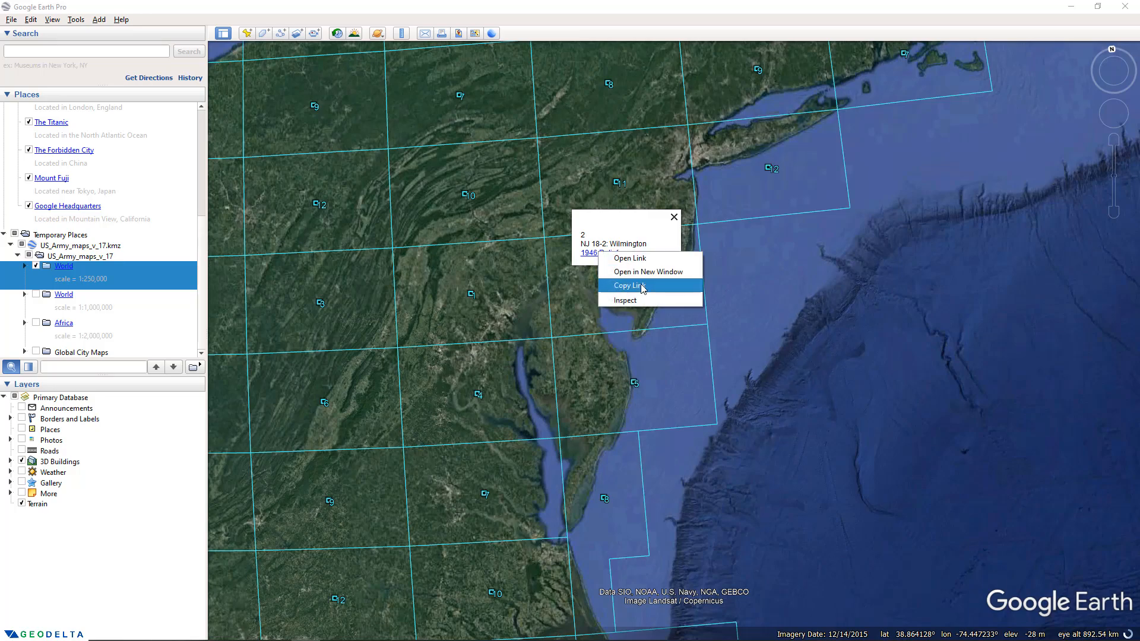
left_click(628, 258)
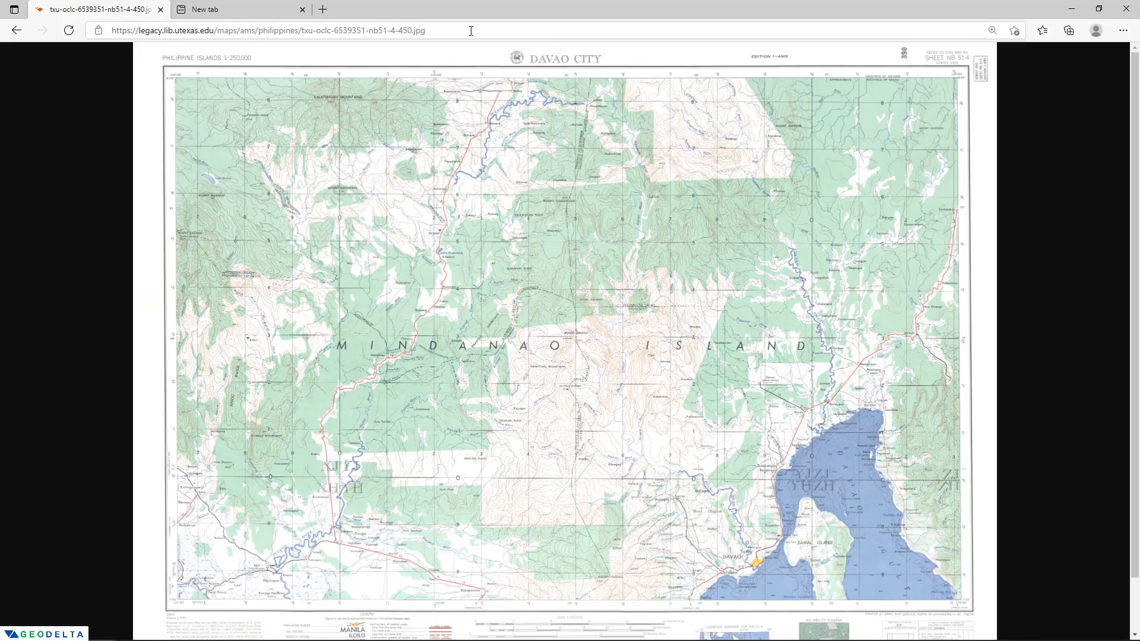
Load the txu-pclmaps-topo-us-wilmington-1946.jpg link in Edge's address bar
type("http://www.lib.utexas.edu/maps/topo/250k/txu-pclmaps-topo-us-wilmington-1946.jpg")
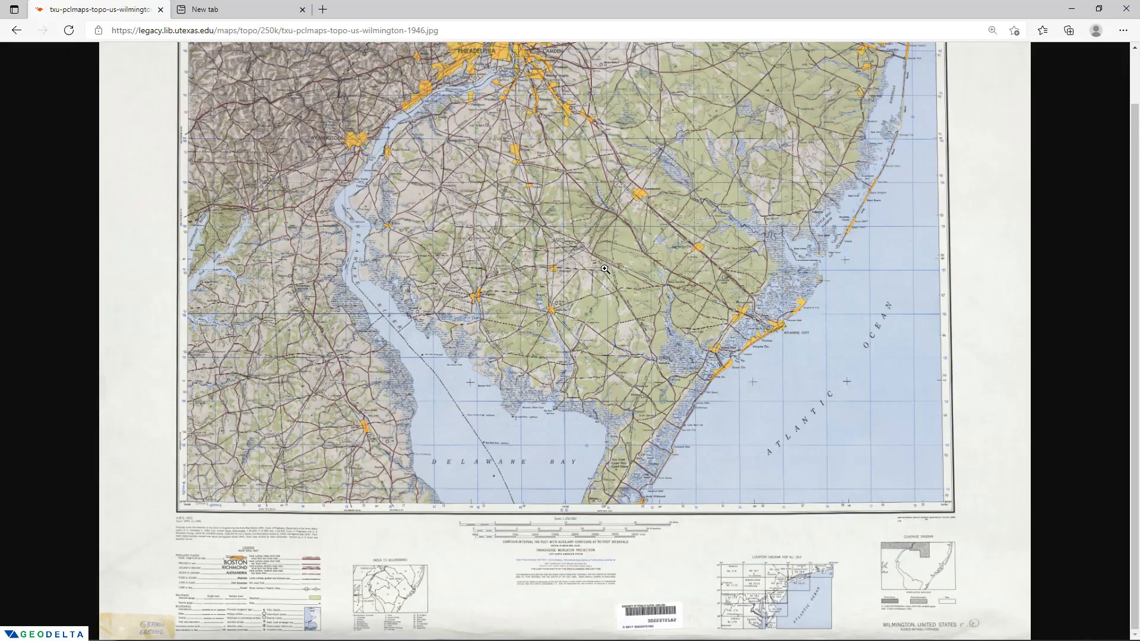
Save the Wilmington map image from Edge as 'Wilmington' JPEG, then open it in Photos
right_click(604, 268)
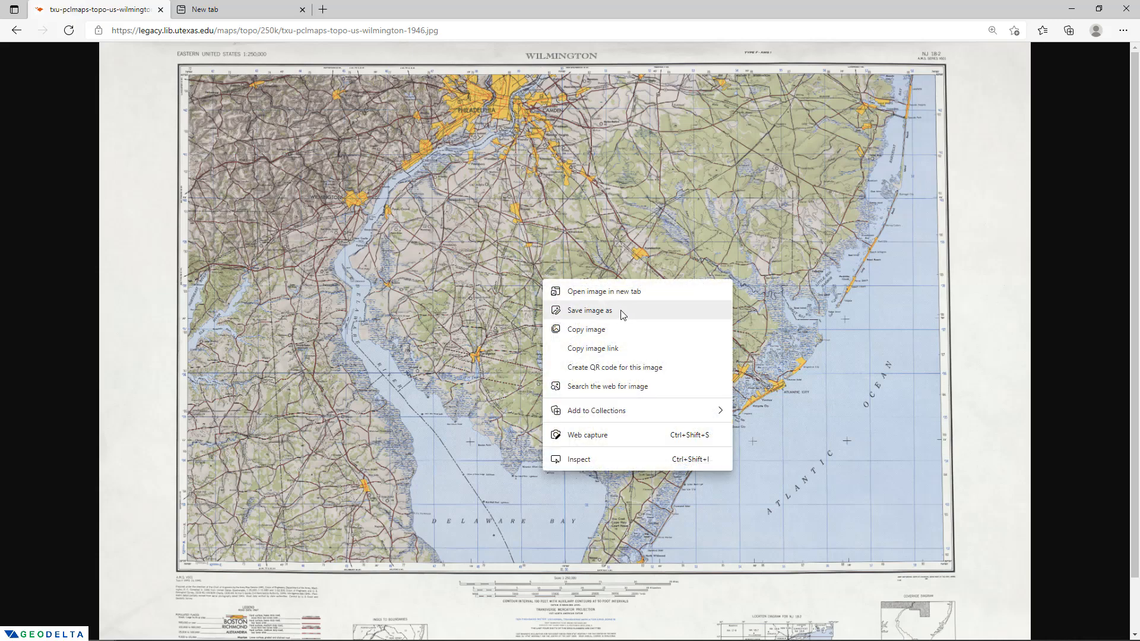
left_click(588, 309)
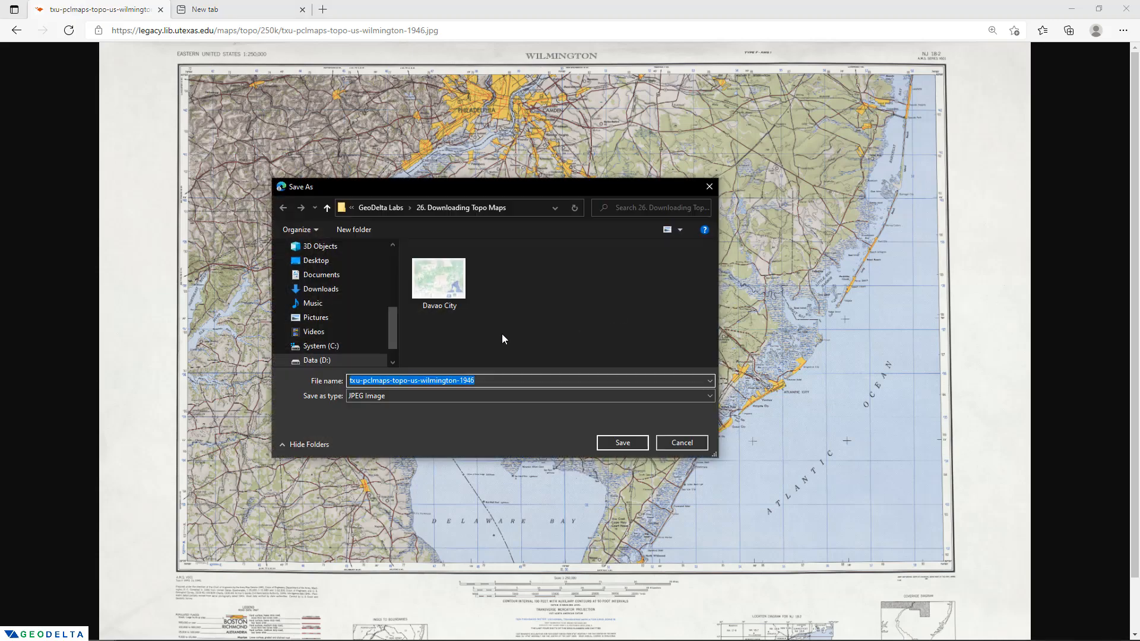
type("Wilmington")
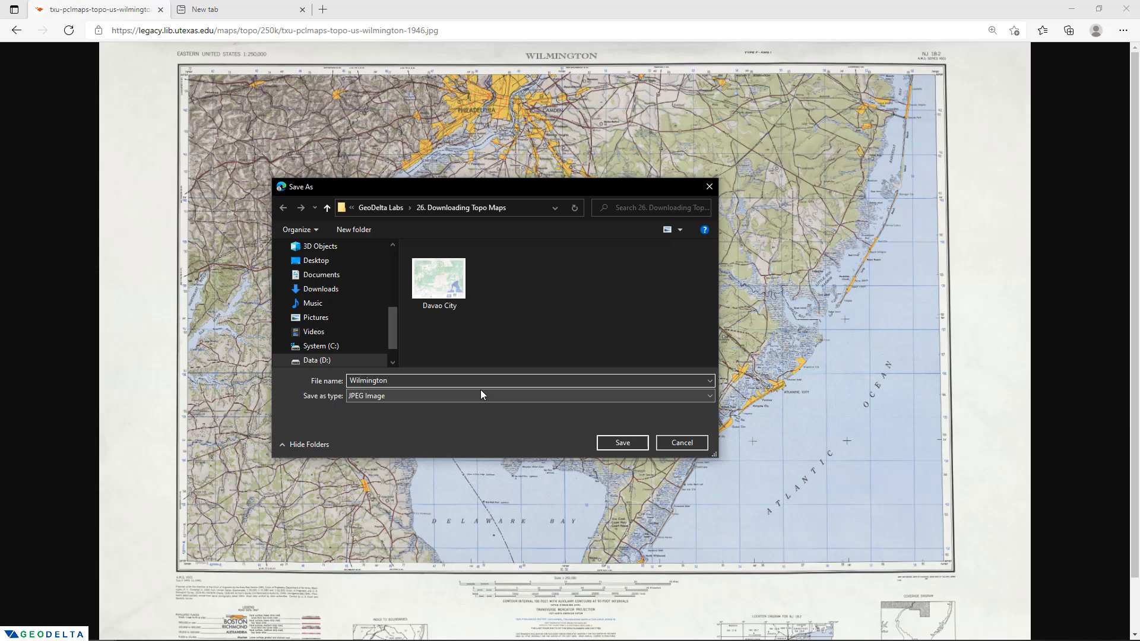
left_click(621, 443)
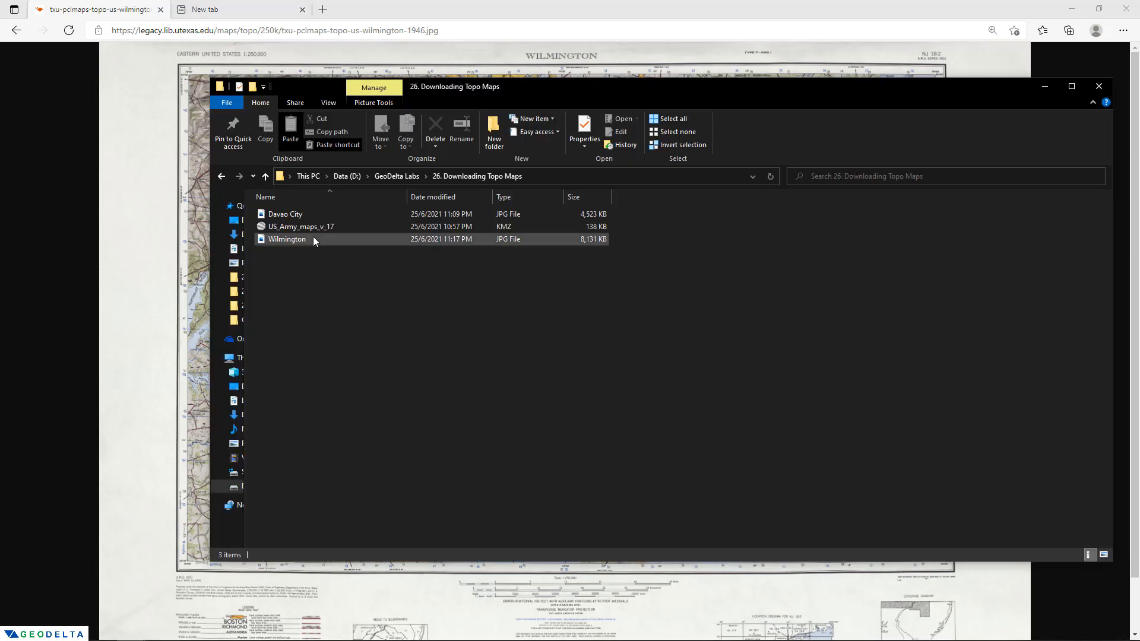
double_click(286, 239)
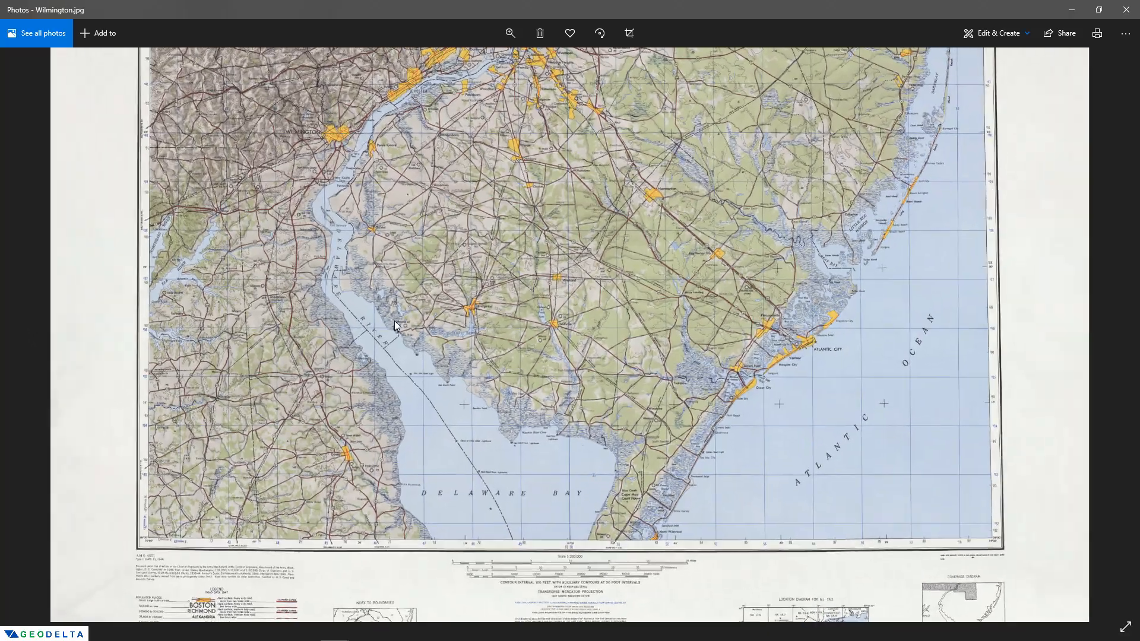